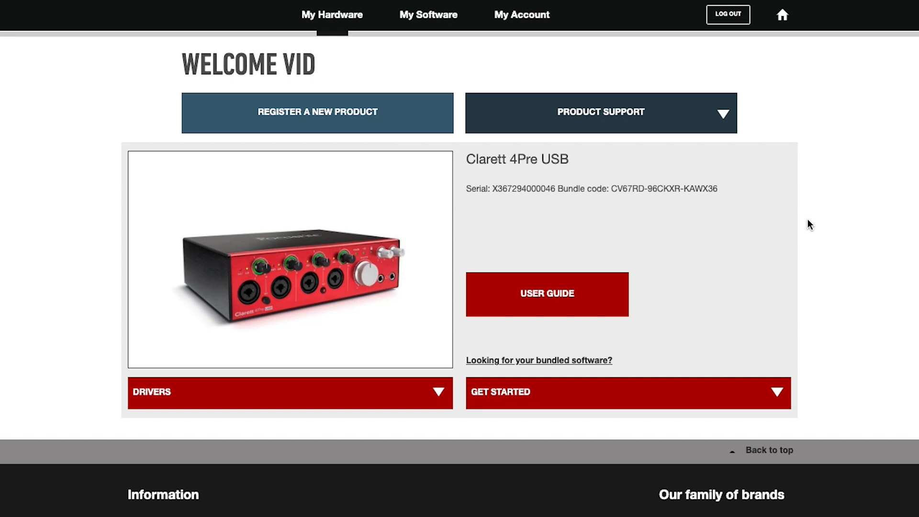
mouse_move(601, 306)
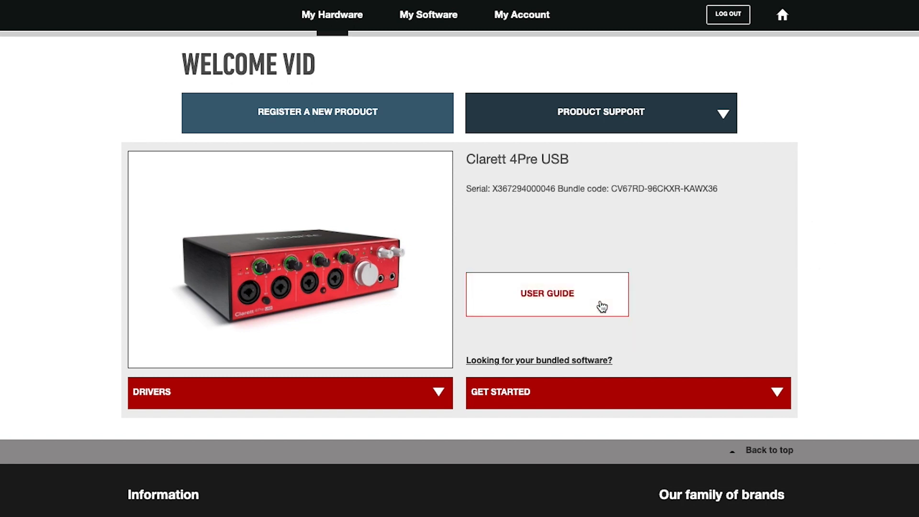
Scroll down to the Clarett 4Pre USB drivers, showing Focusrite Control 3.7.4 (Mac) downloads.
scroll("down", 3)
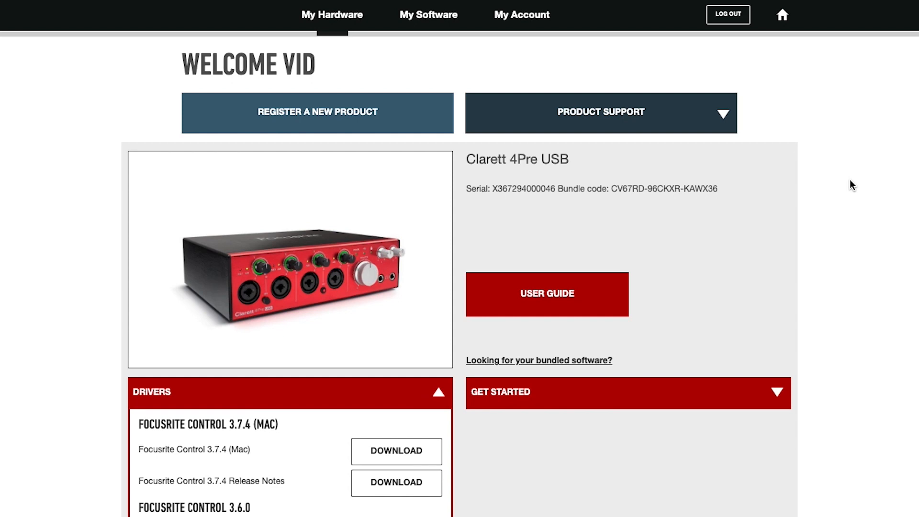
Open Product Support to show the Focusrite, Novation and Focusrite Pro brand choices.
left_click(600, 112)
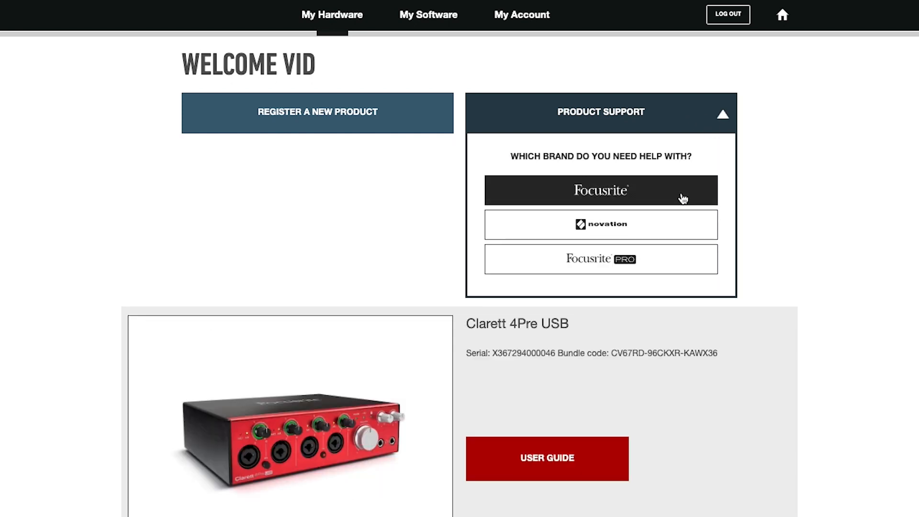
left_click(601, 190)
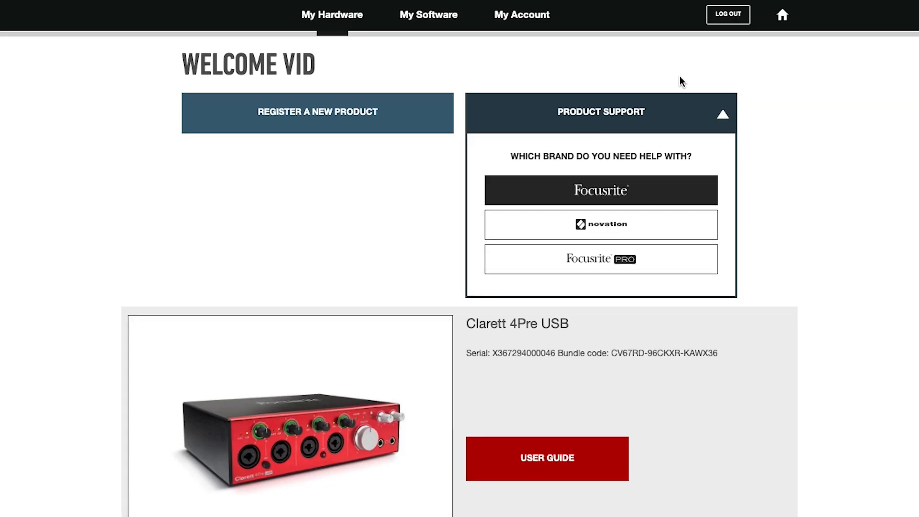
Open My Software, browse the DAW, Audio FX and Instrument filters, then return to All.
left_click(428, 15)
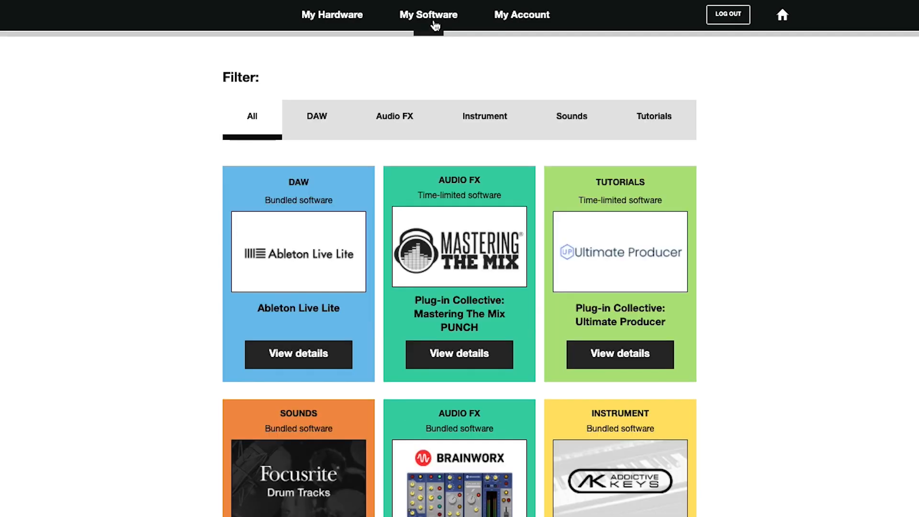
mouse_move(69, 231)
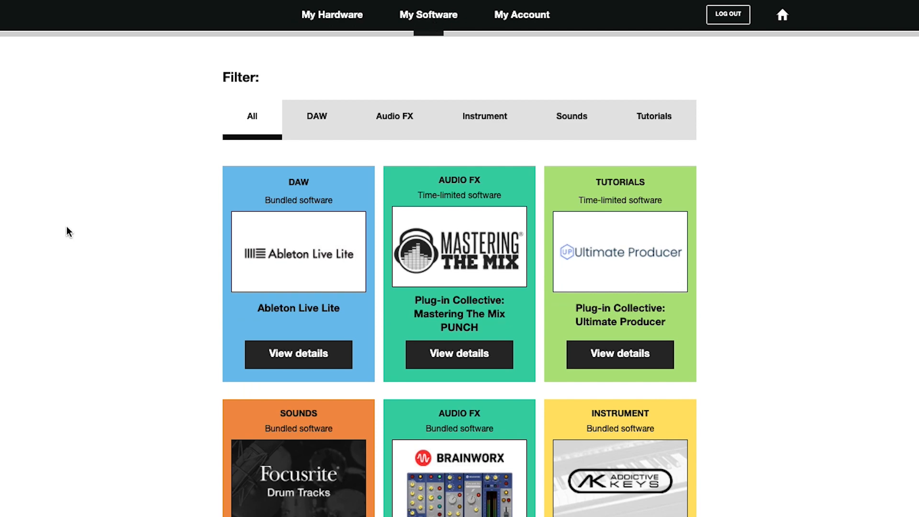
scroll("down", 3)
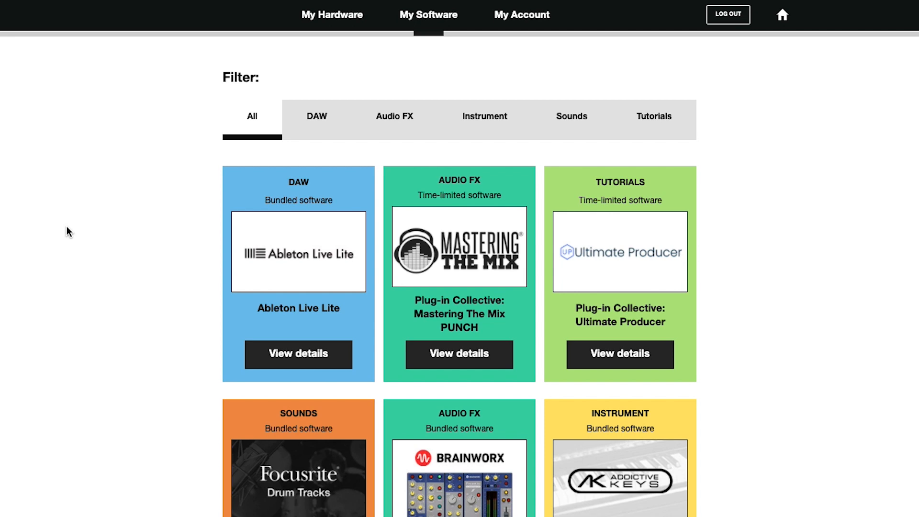
left_click(316, 116)
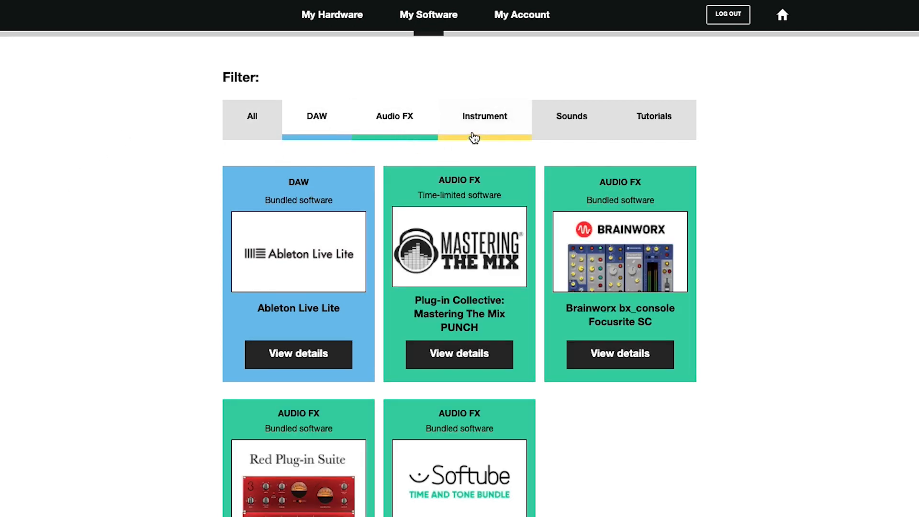
left_click(570, 116)
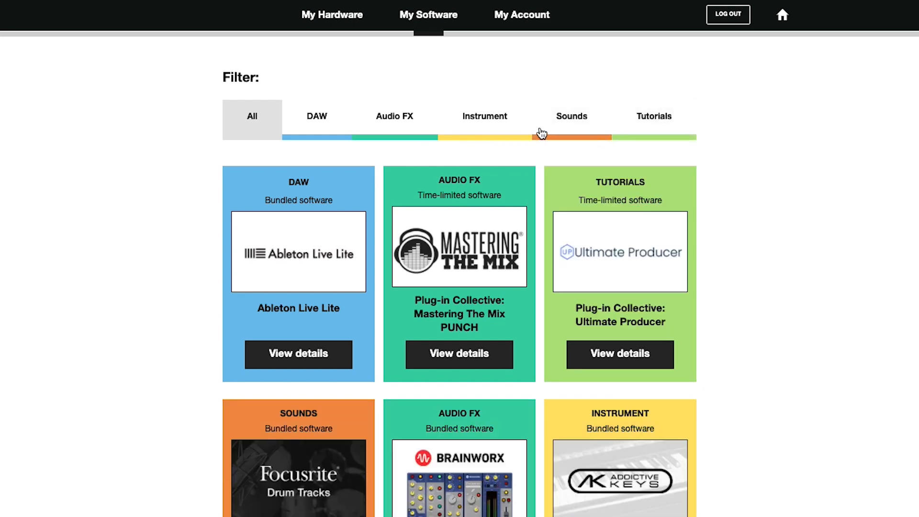
left_click(252, 116)
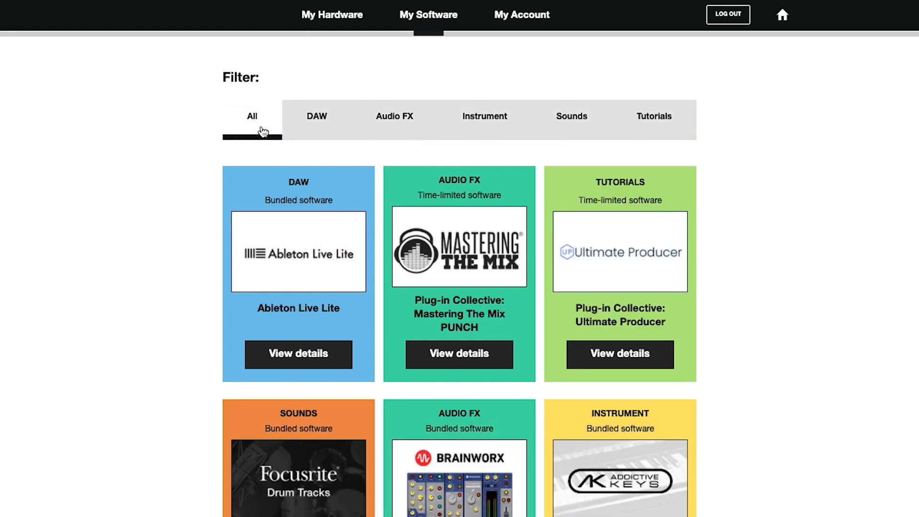
mouse_move(582, 69)
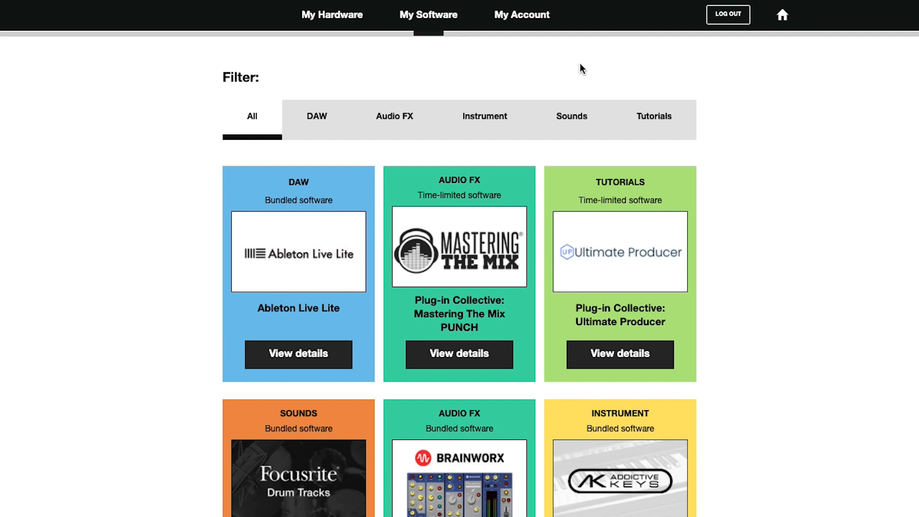